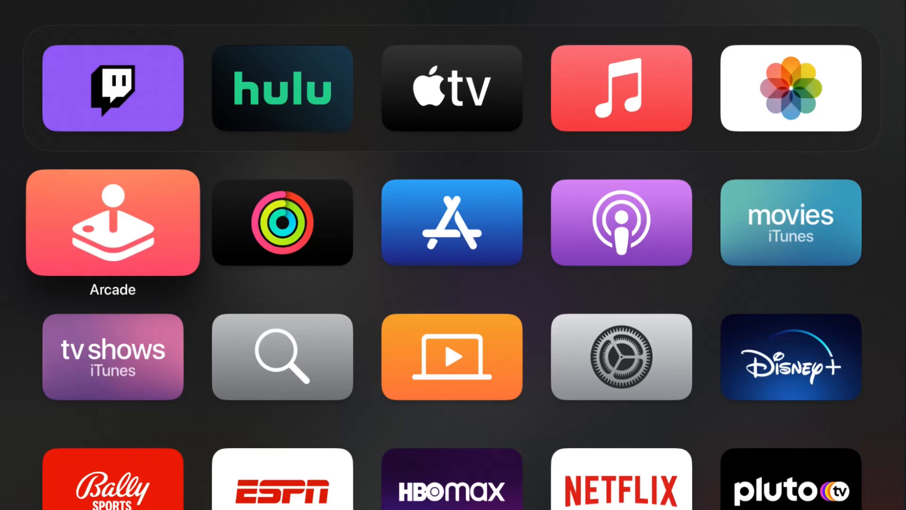
# - Open the Settings app from the home screen app grid
pyautogui.click(451, 90)
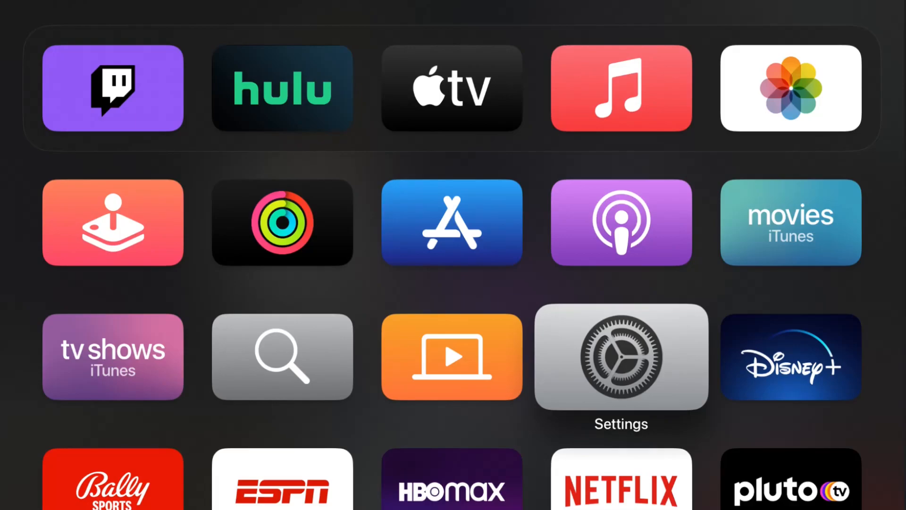
pyautogui.click(621, 359)
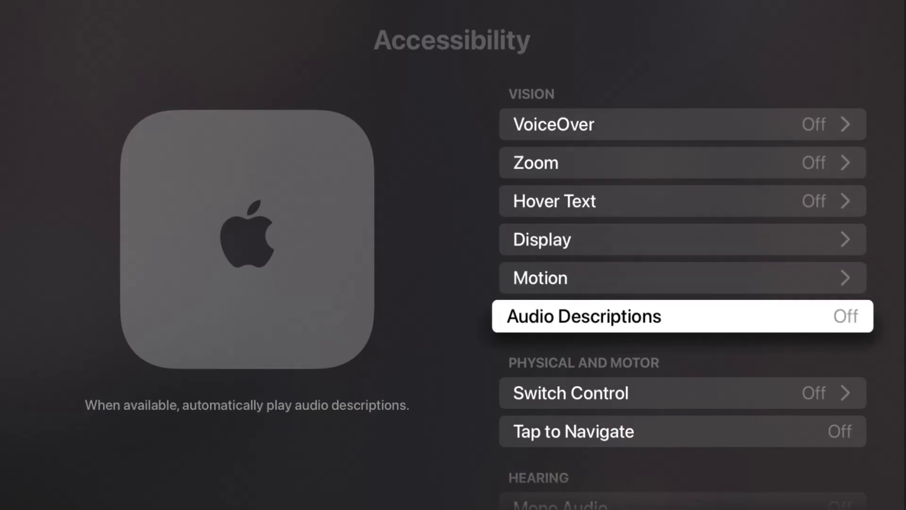
# - Open the VoiceOver settings page from Accessibility
pyautogui.press('up')
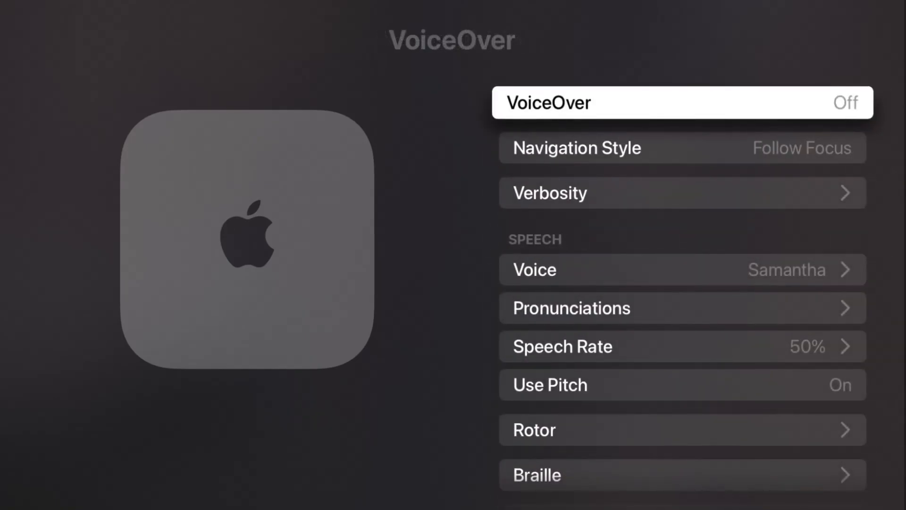
# - Toggle VoiceOver on, then back off
pyautogui.click(681, 102)
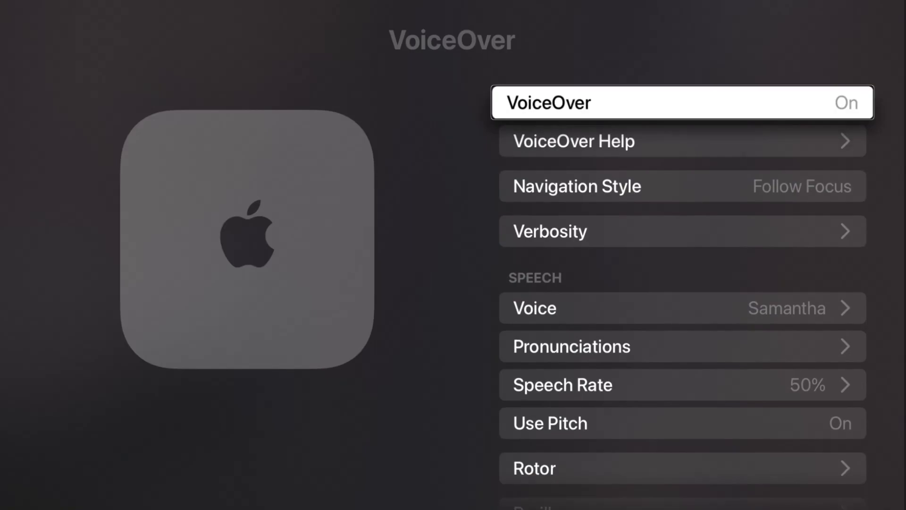
pyautogui.click(681, 103)
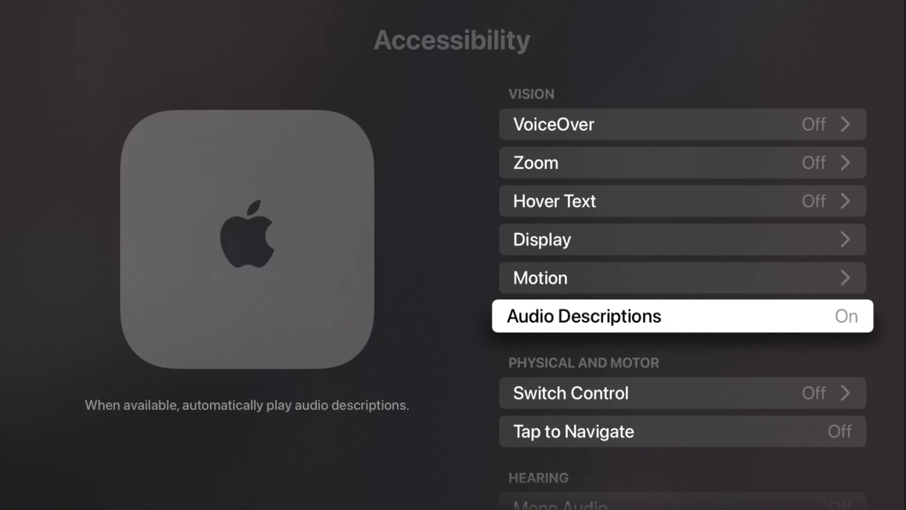
# - Toggle Audio Descriptions back off on the Accessibility page
pyautogui.click(682, 316)
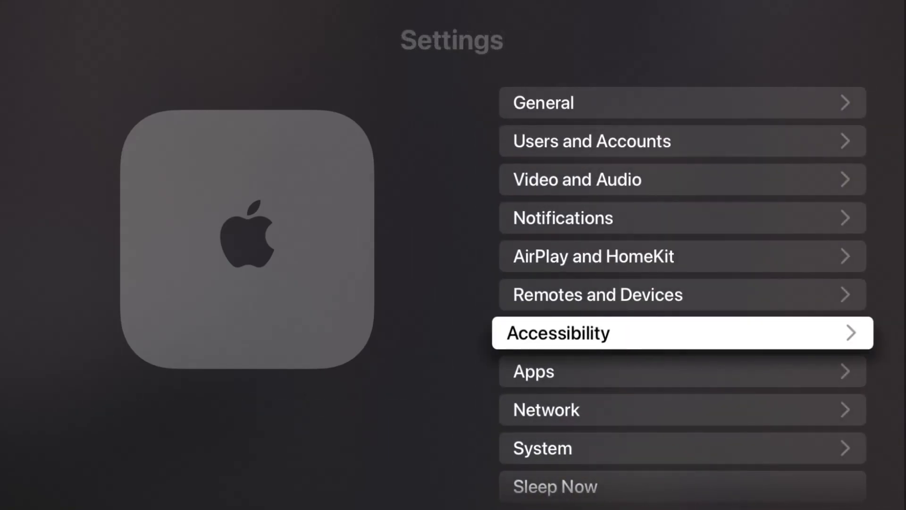
# - Exit Settings with Menu and return to the home screen
pyautogui.press('Menu')
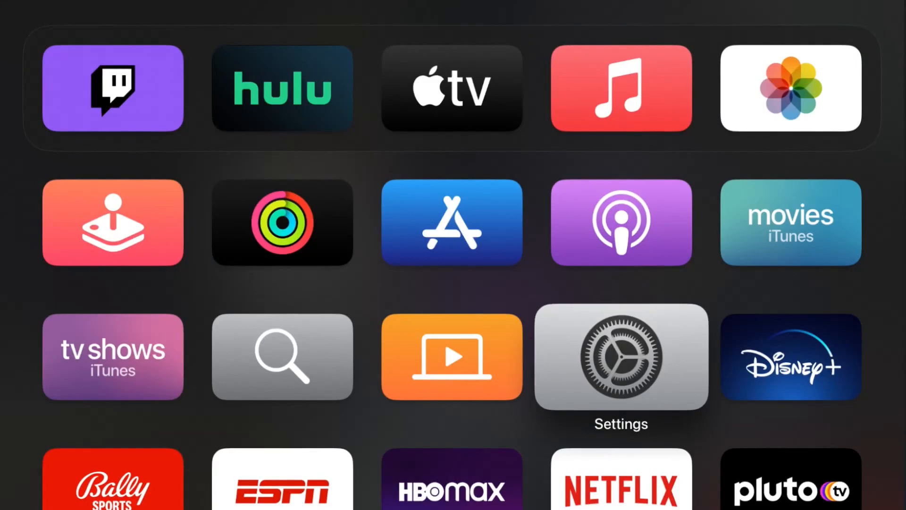